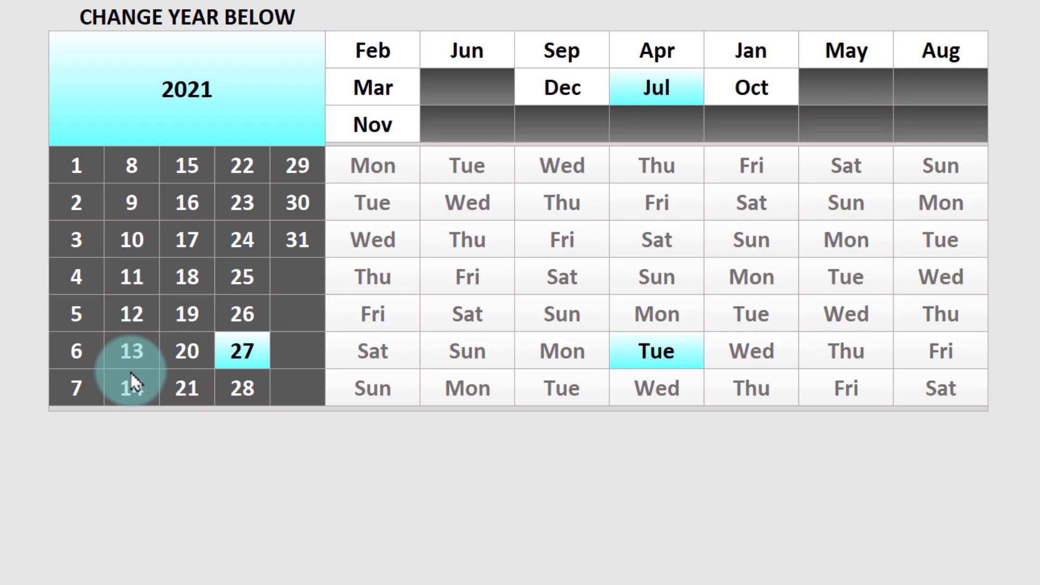
Step: Enter 2025 as the year and check the reordered month header cells
{"action": "left_click", "coordinate": [242, 350]}
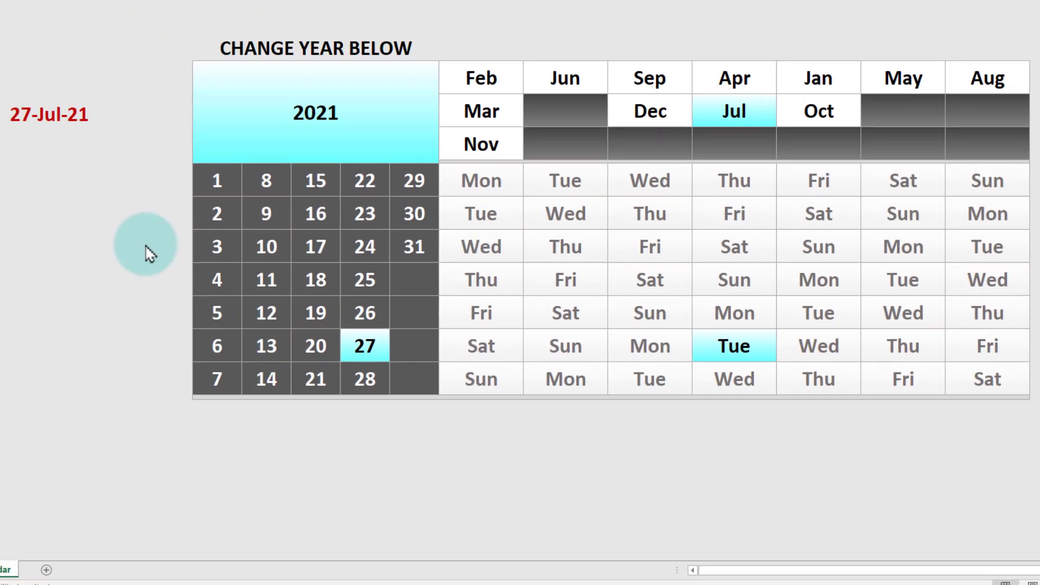
{"action": "mouse_move", "coordinate": [46, 152]}
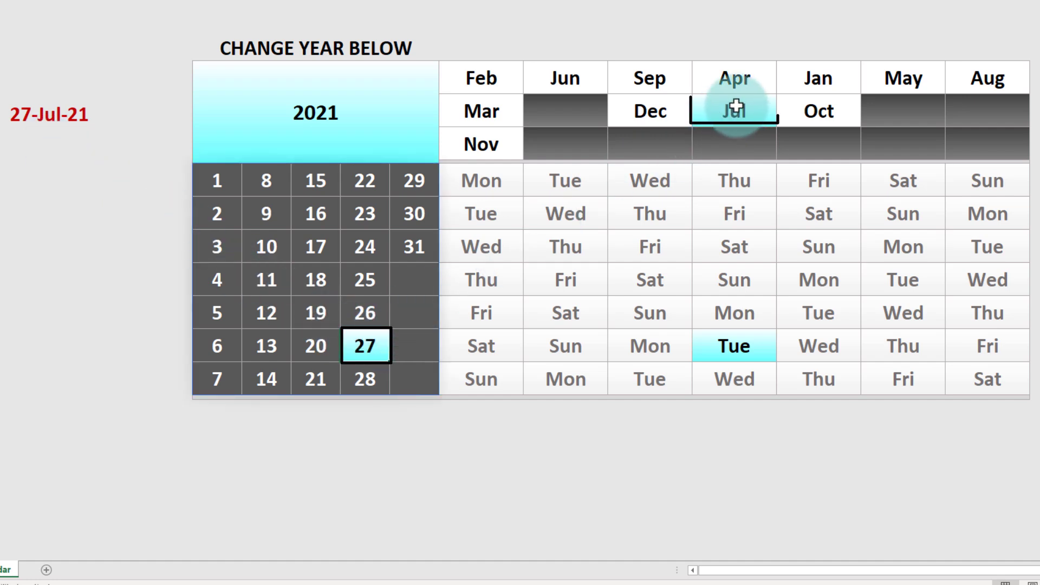
{"action": "left_click", "coordinate": [733, 110]}
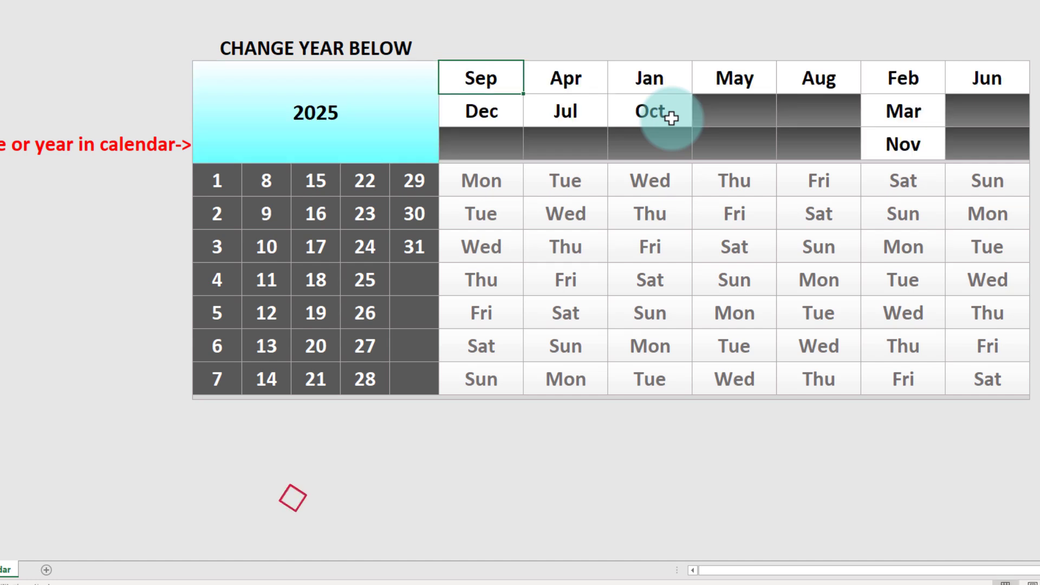
{"action": "left_click", "coordinate": [649, 110]}
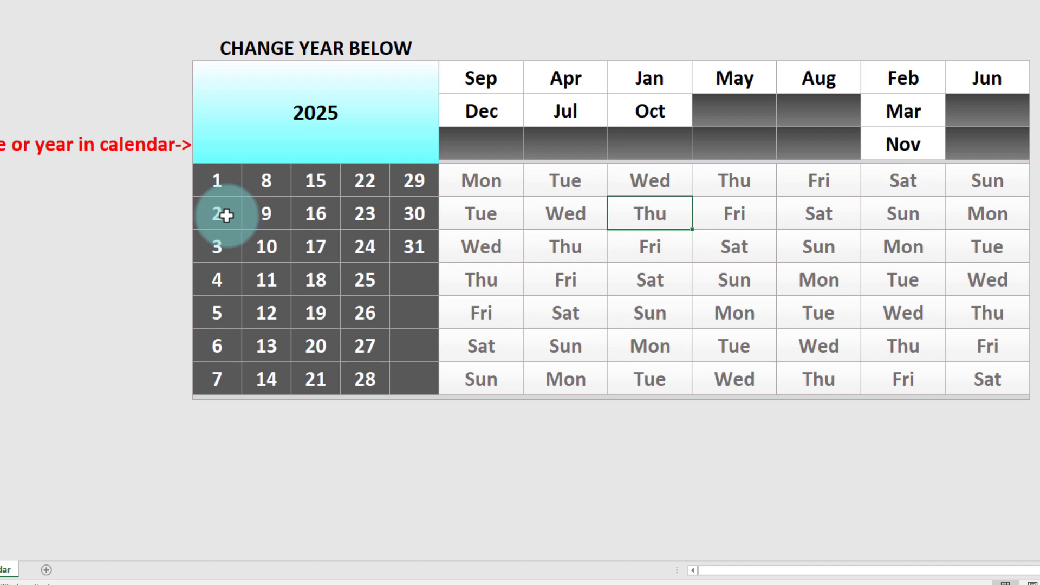
{"action": "mouse_move", "coordinate": [214, 181]}
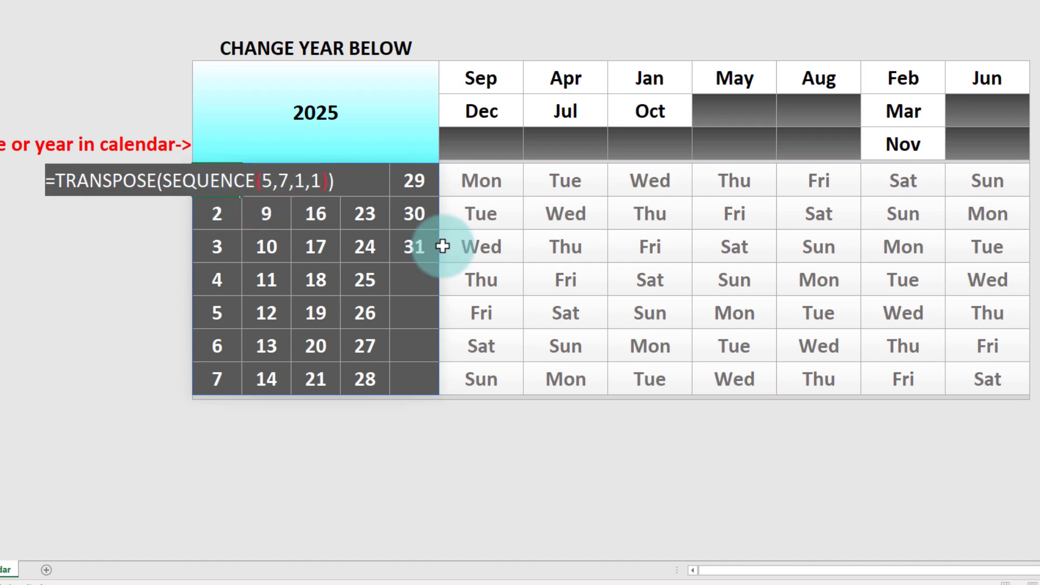
{"action": "mouse_move", "coordinate": [343, 234]}
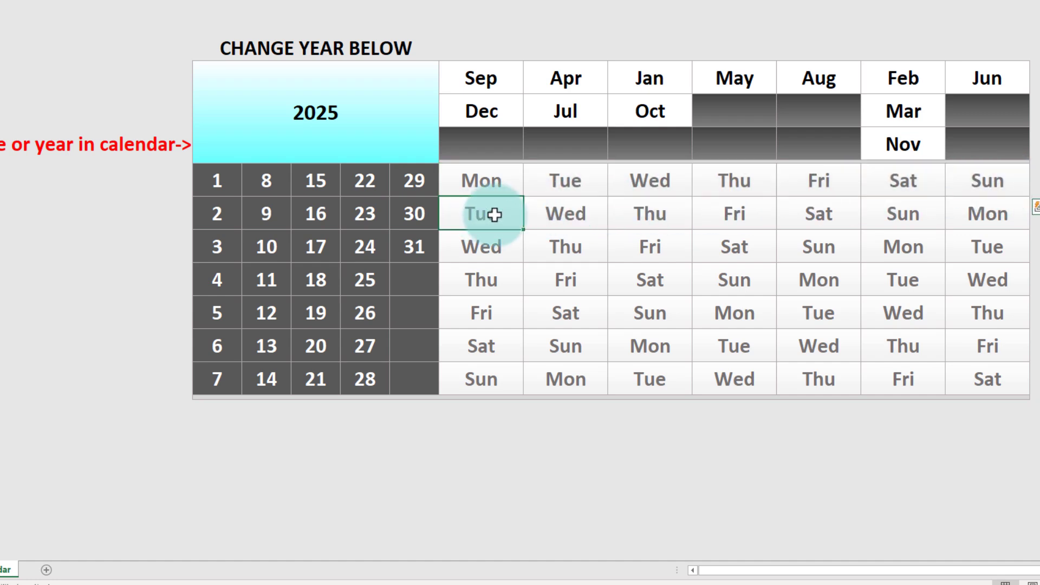
{"action": "left_click", "coordinate": [564, 247]}
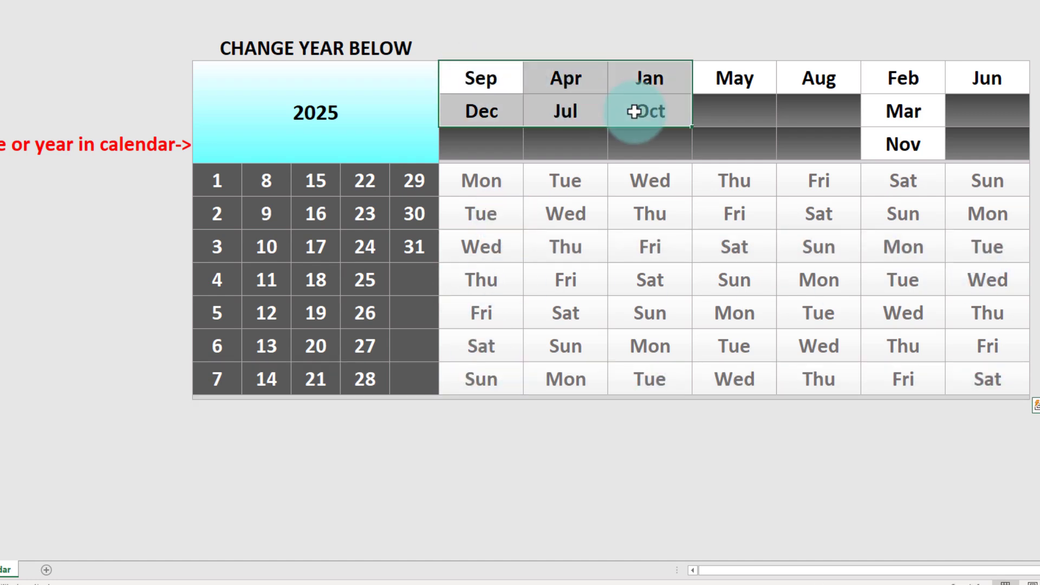
{"action": "left_click", "coordinate": [479, 77]}
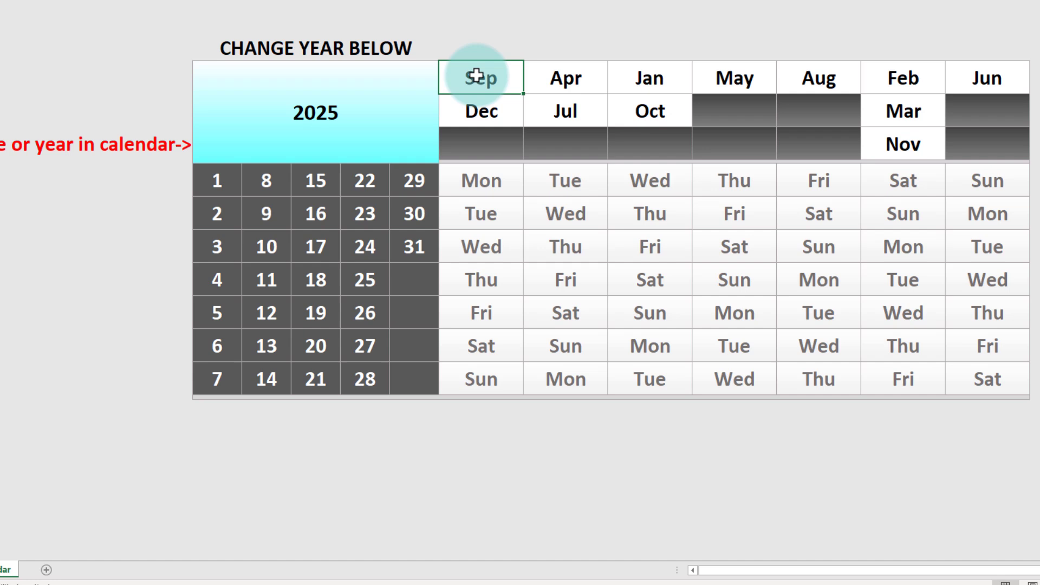
{"action": "mouse_move", "coordinate": [849, 189]}
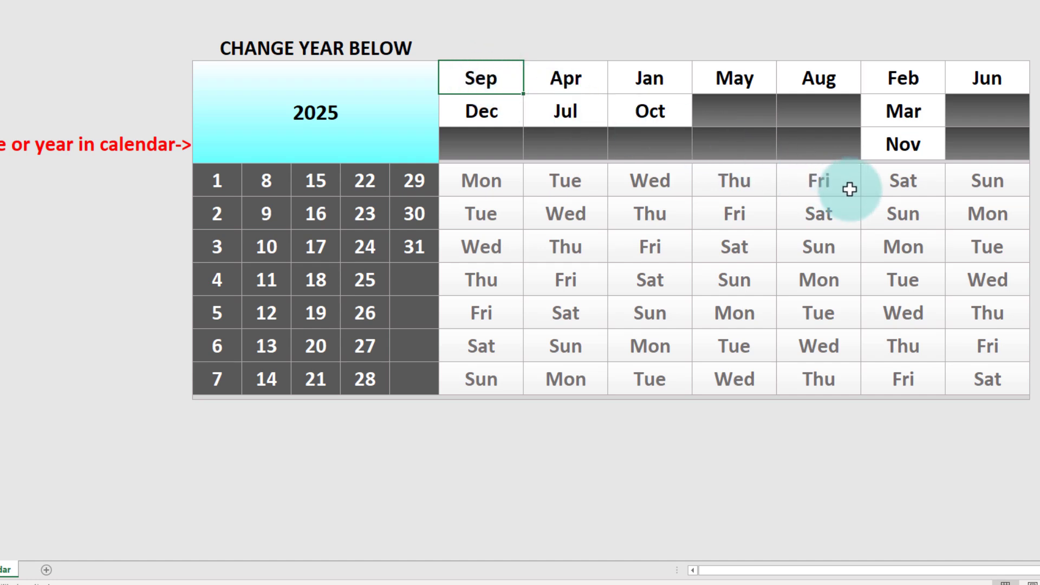
{"action": "mouse_move", "coordinate": [232, 197]}
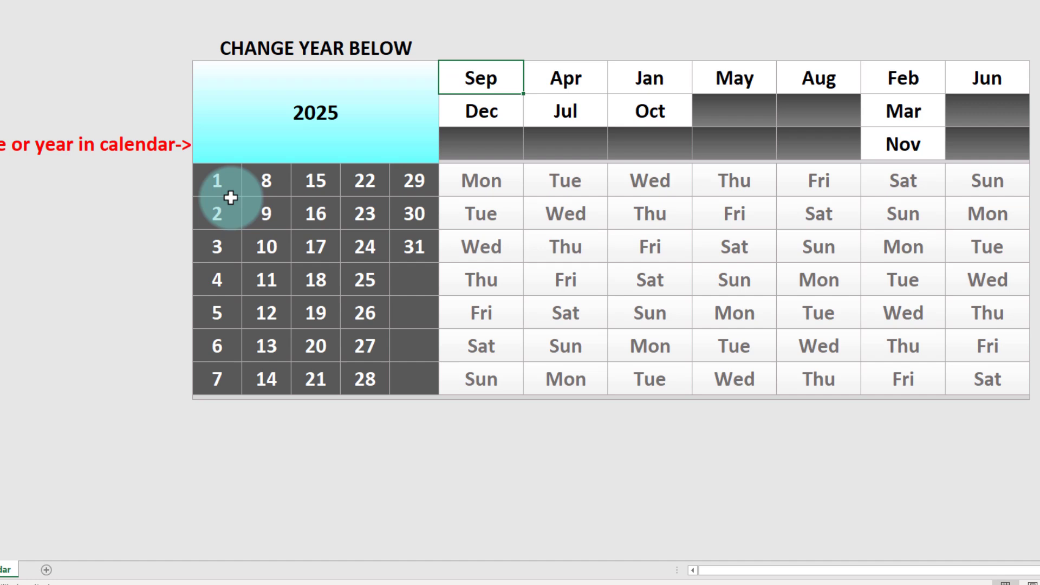
{"action": "mouse_move", "coordinate": [232, 181]}
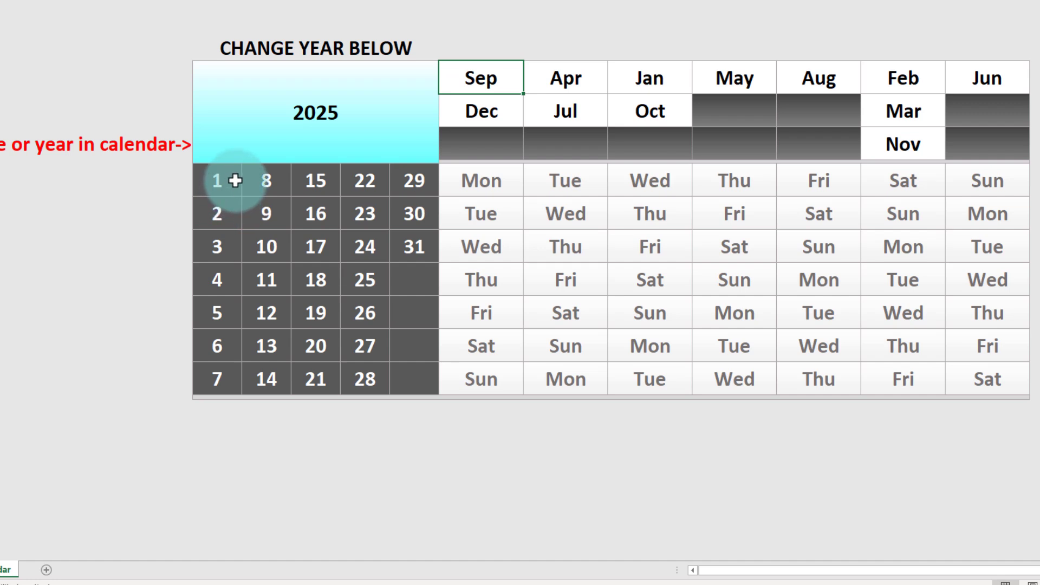
{"action": "mouse_move", "coordinate": [293, 157]}
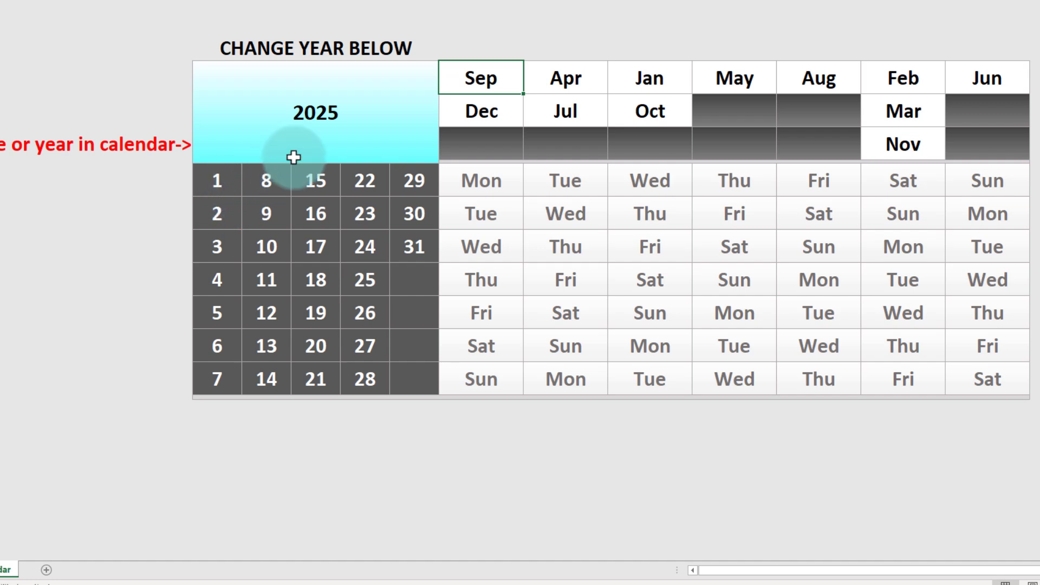
{"action": "mouse_move", "coordinate": [216, 180]}
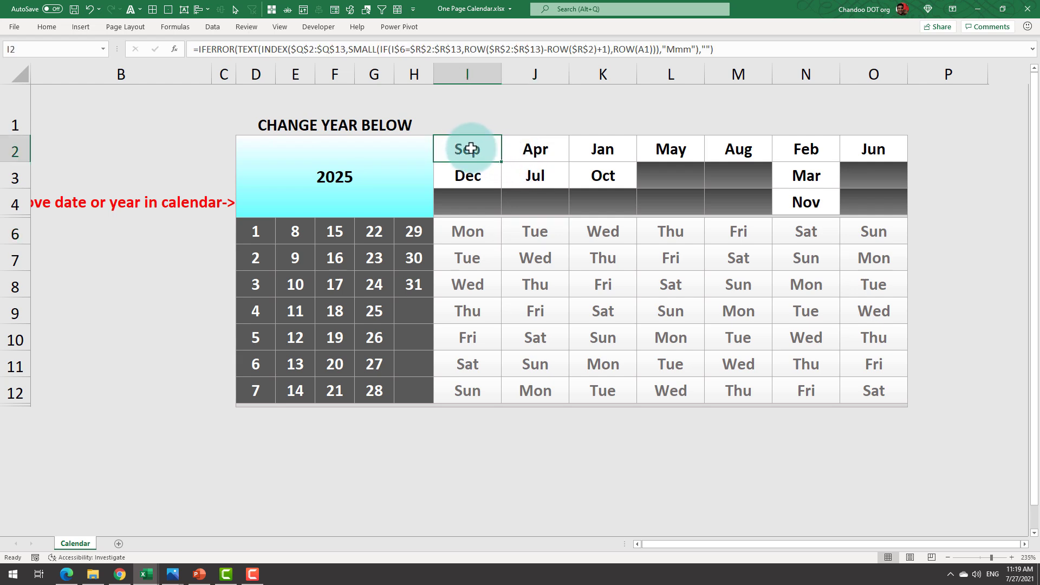
{"action": "double_click", "coordinate": [466, 149]}
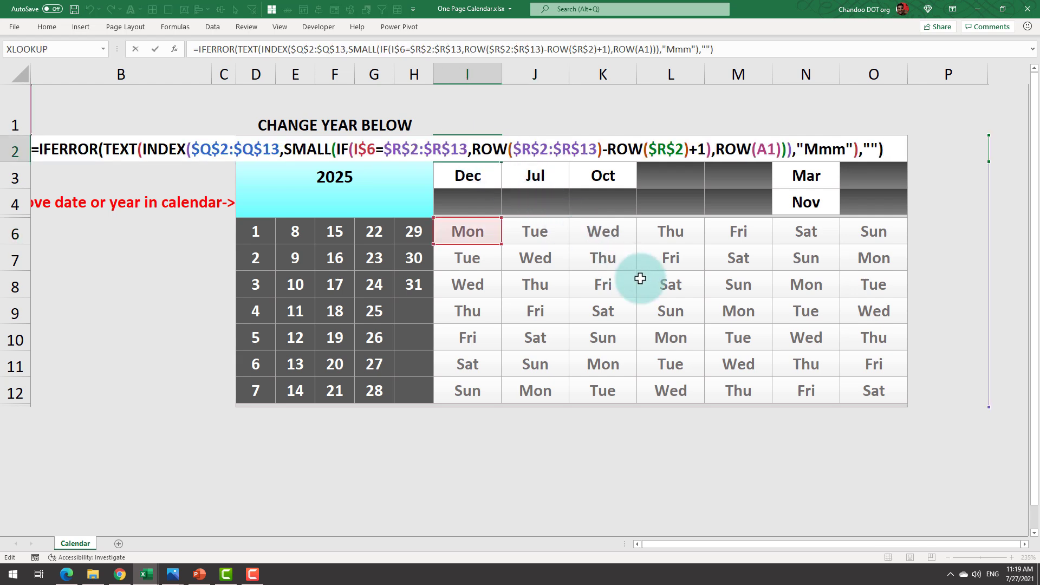
{"action": "mouse_move", "coordinate": [639, 278]}
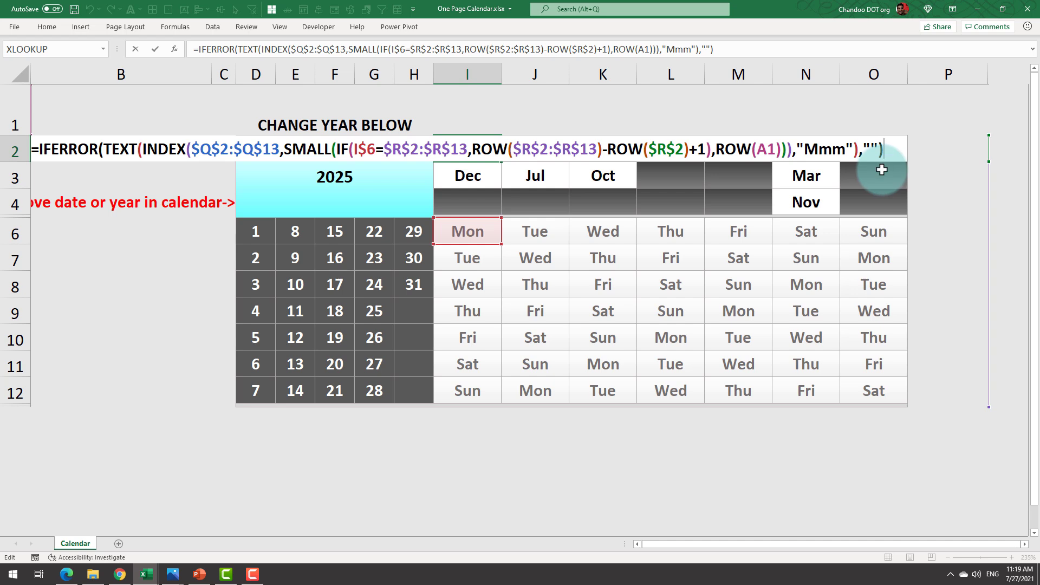
{"action": "mouse_move", "coordinate": [884, 176]}
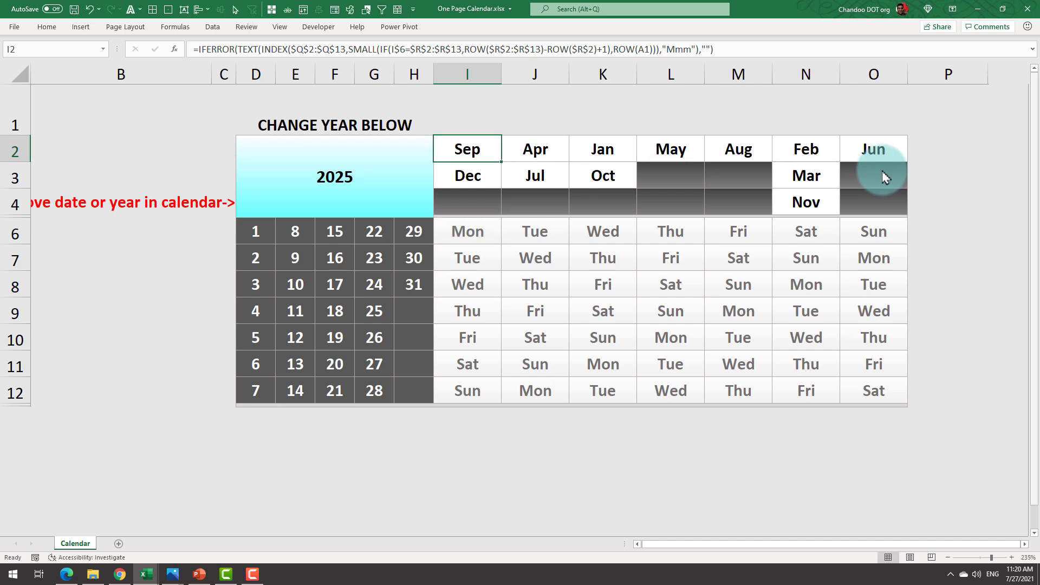
{"action": "scroll", "scroll_direction": "right", "scroll_amount": 3}
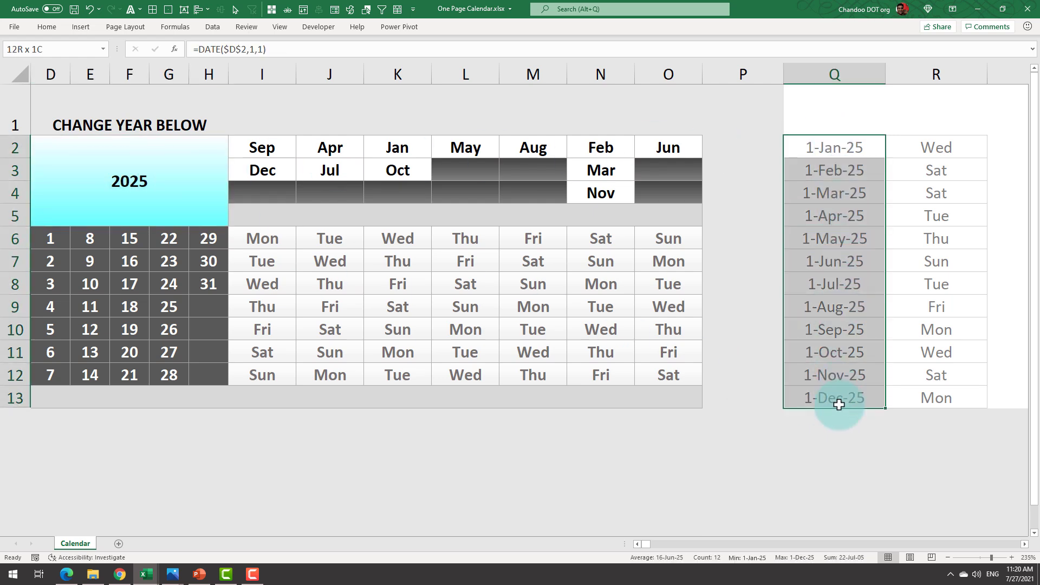
Step: Select columns Q and R holding the first-of-month DATE helper formulas
{"action": "left_click", "coordinate": [833, 146]}
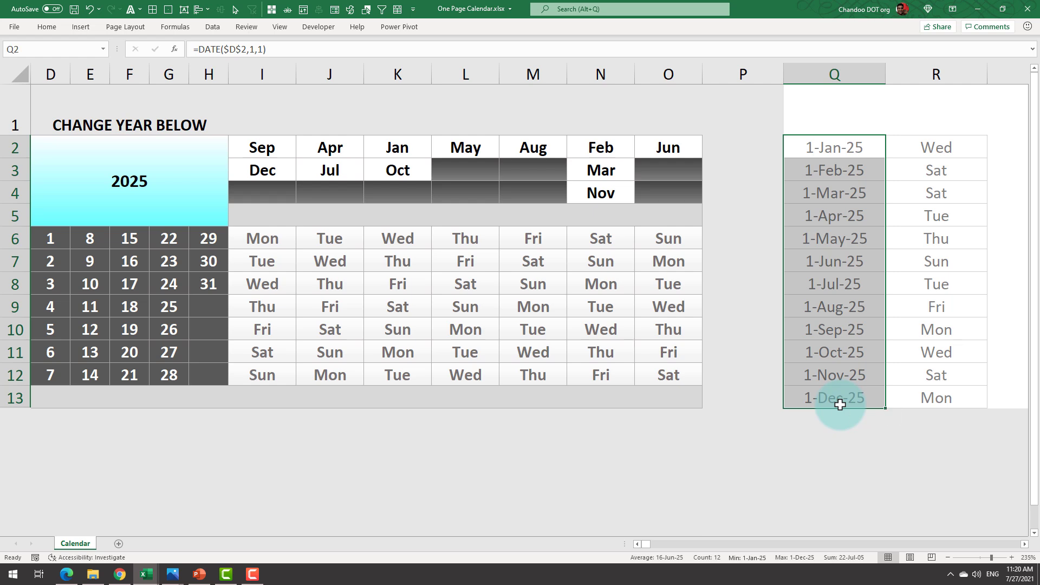
{"action": "left_click", "coordinate": [935, 147]}
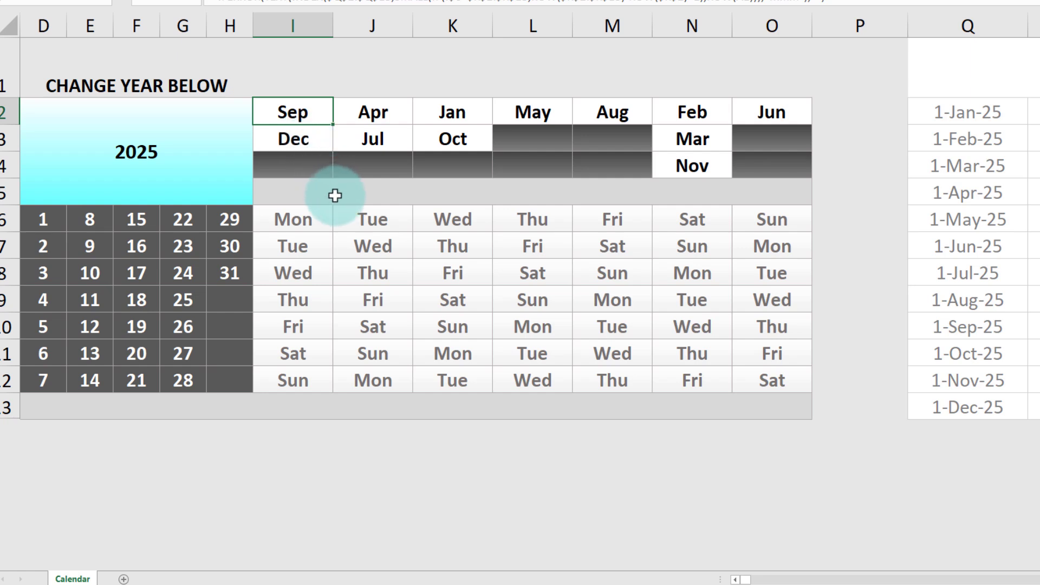
{"action": "left_click", "coordinate": [292, 219]}
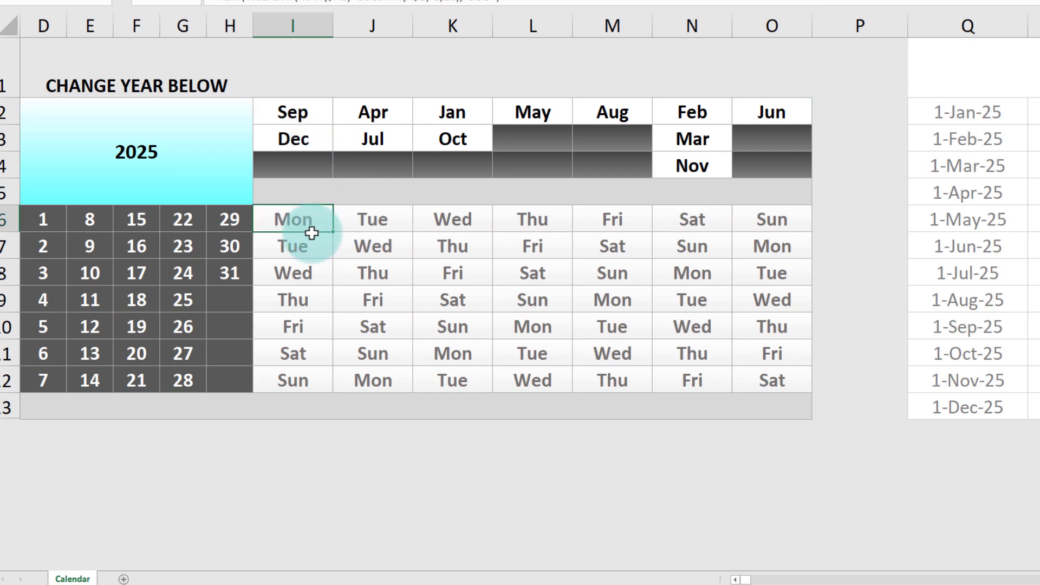
{"action": "left_click", "coordinate": [291, 272]}
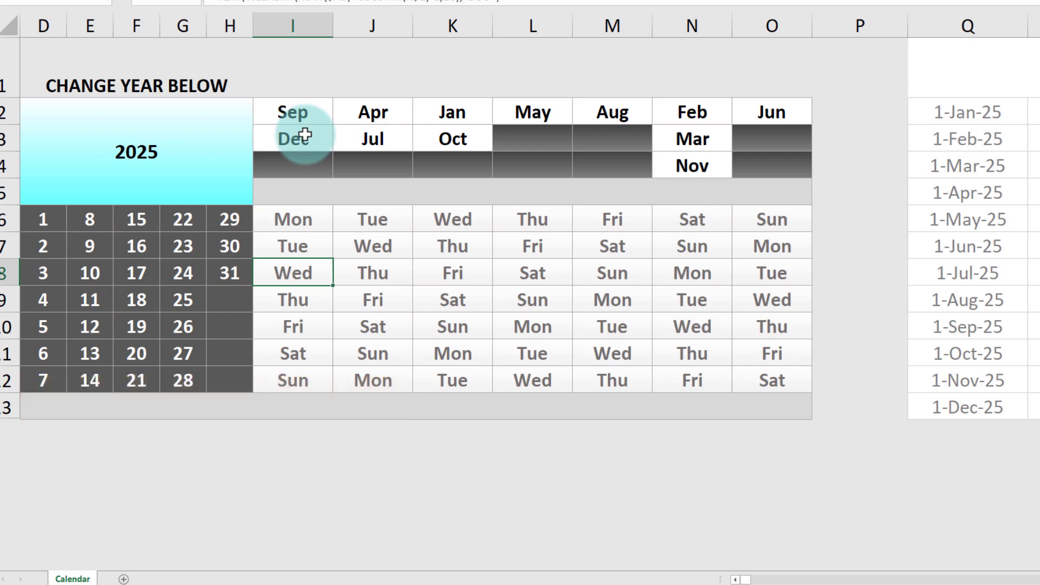
{"action": "mouse_move", "coordinate": [306, 143]}
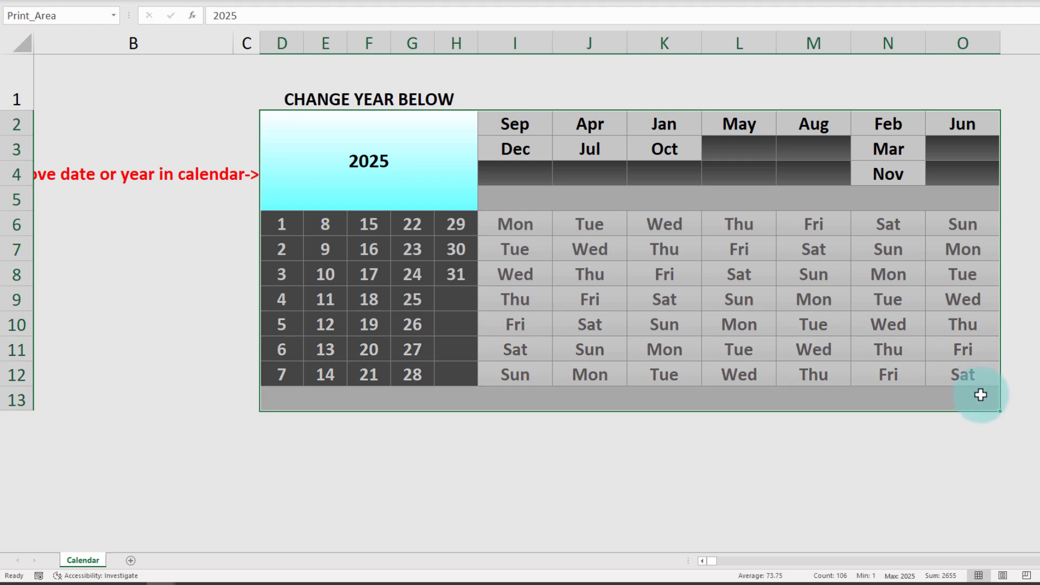
{"action": "mouse_move", "coordinate": [406, 447]}
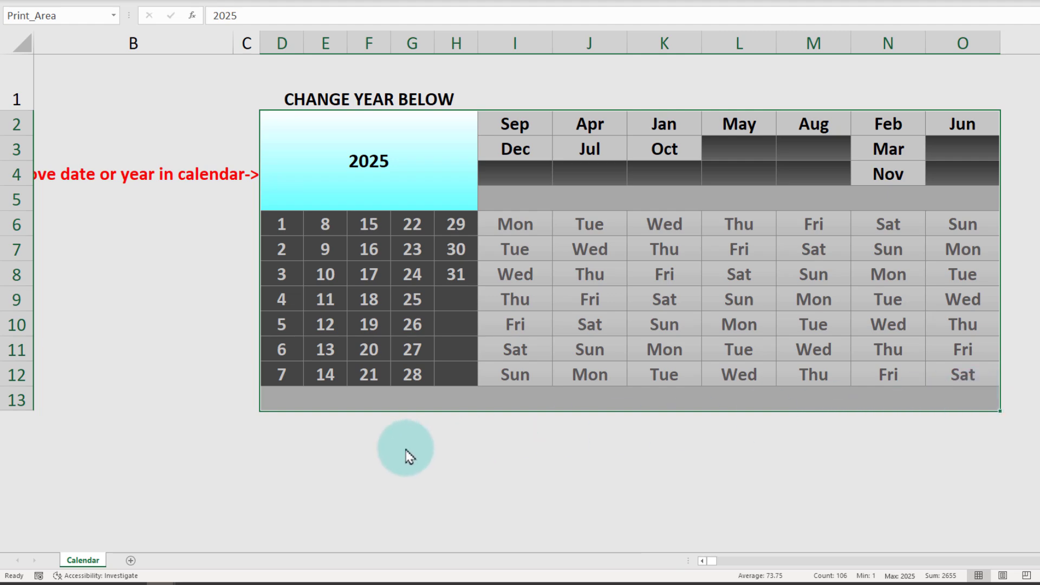